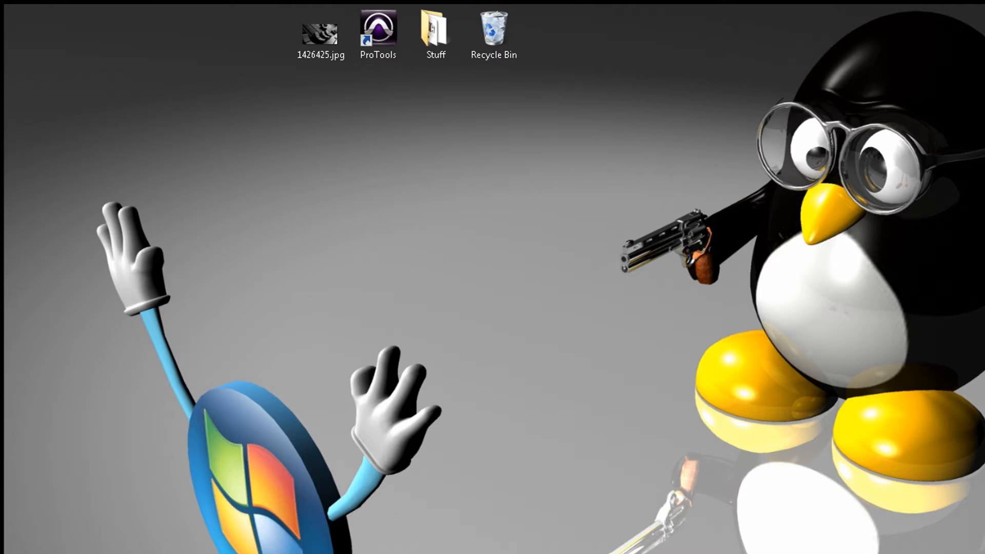
Open ProTools.exe from its desktop shortcut in Resource Hacker.
{"action": "right_click", "coordinate": [379, 28]}
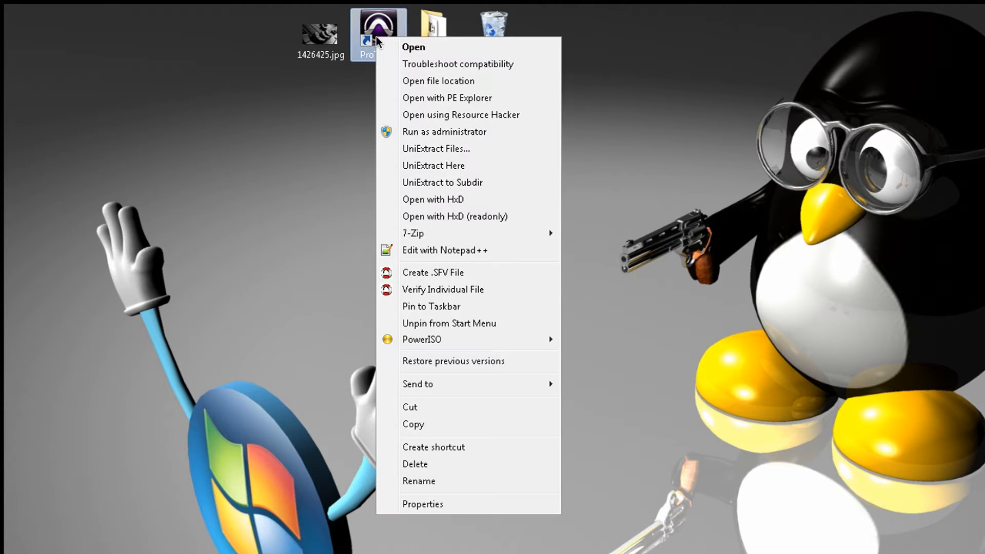
{"action": "mouse_move", "coordinate": [494, 121]}
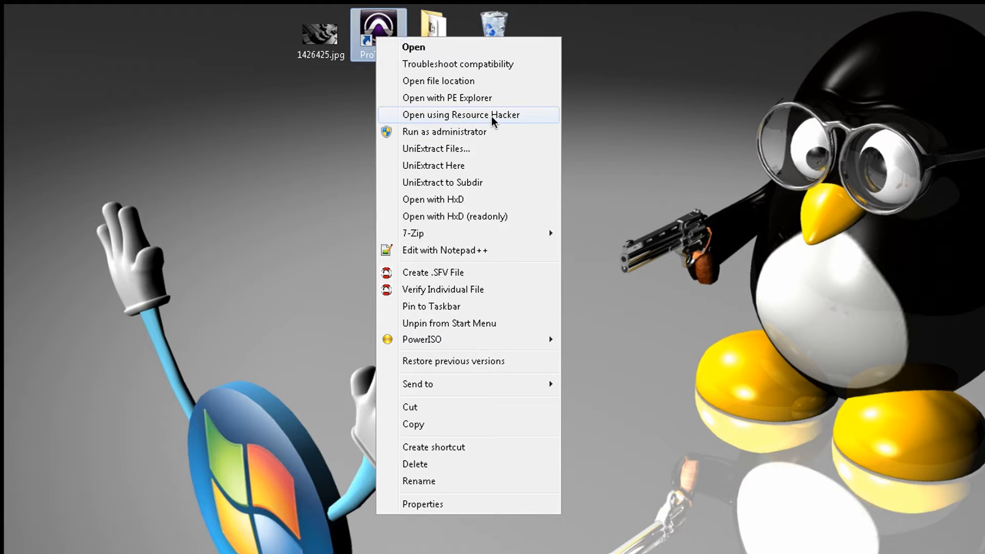
{"action": "left_click", "coordinate": [461, 115]}
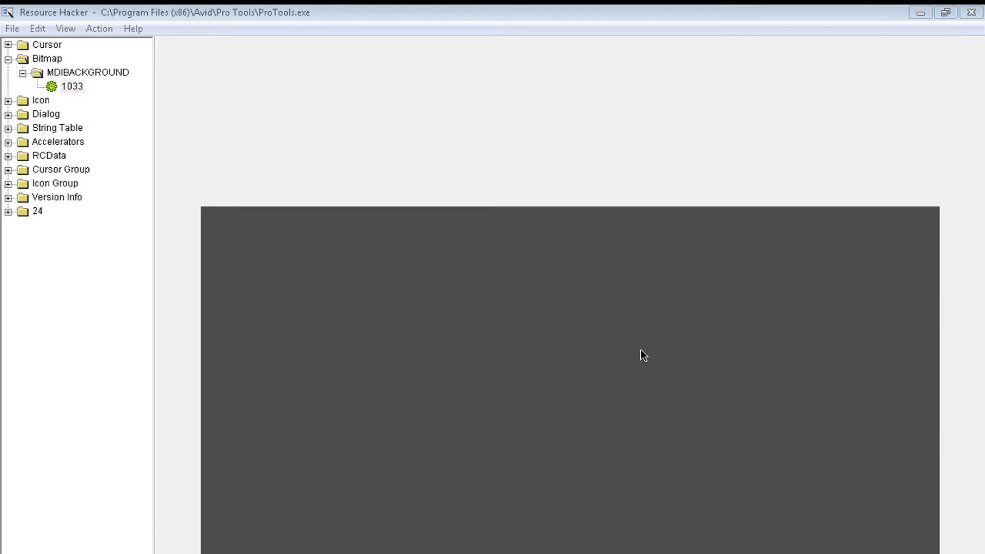
{"action": "mouse_move", "coordinate": [533, 341]}
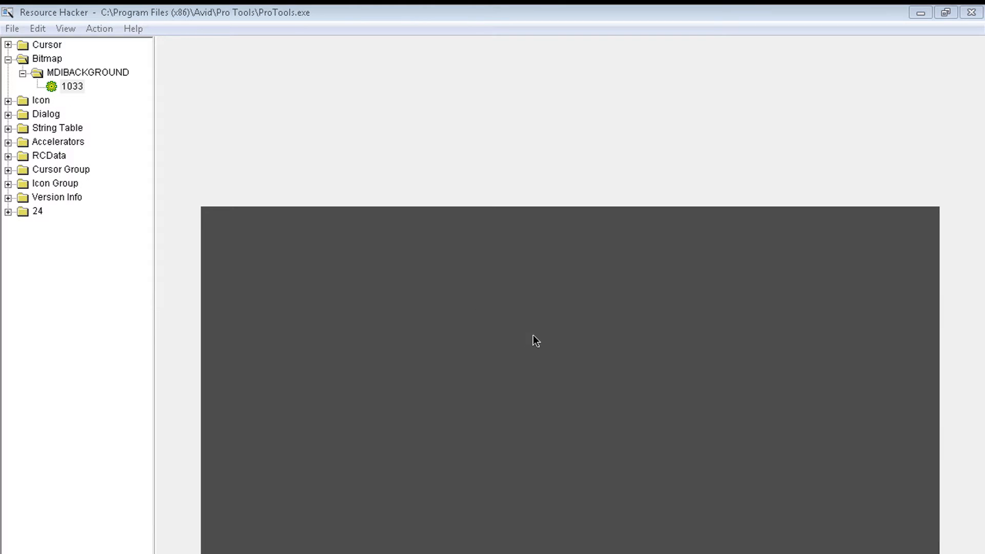
Export MDIBACKGROUND bitmap 1033 to the desktop as 1033backup.bmp.
{"action": "right_click", "coordinate": [72, 86]}
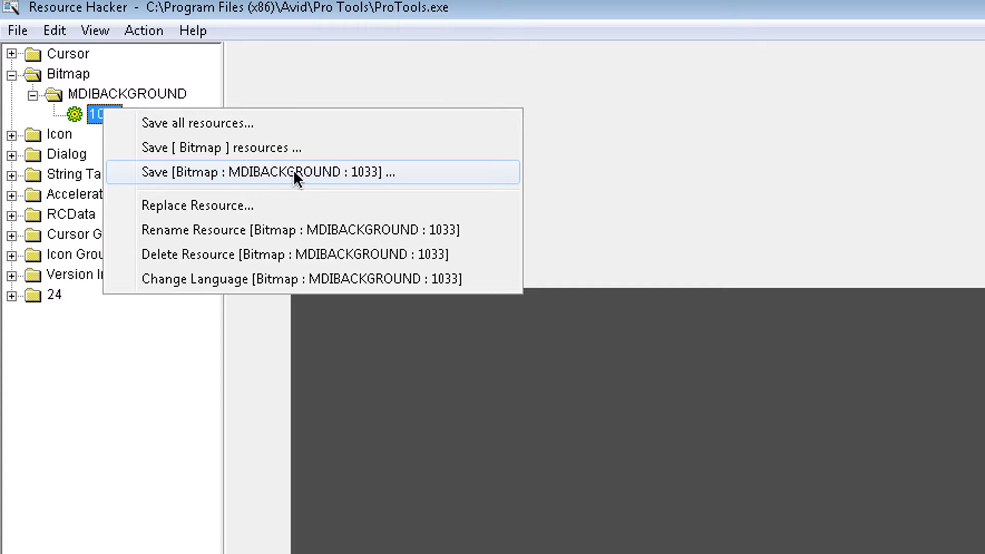
{"action": "left_click", "coordinate": [277, 172]}
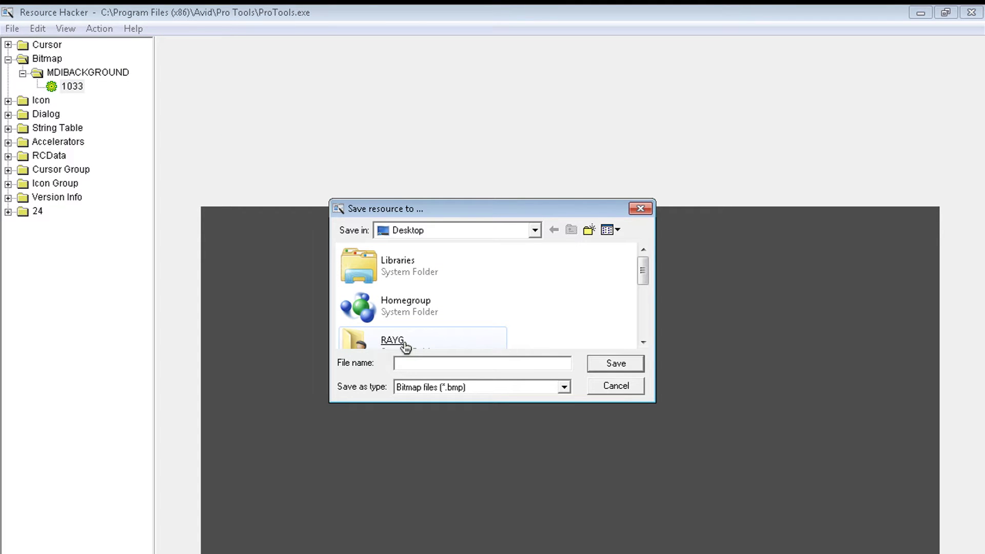
{"action": "type", "text": "1033ba"}
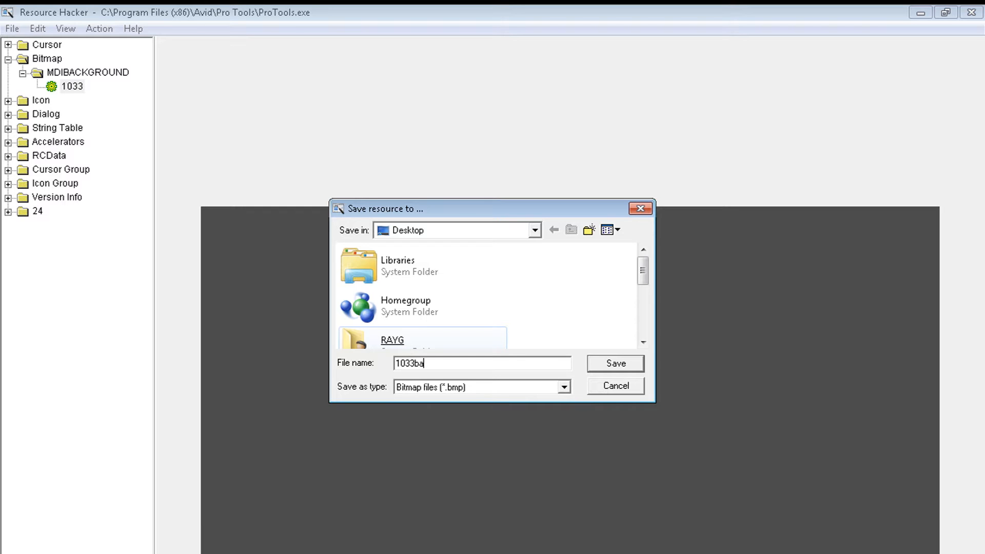
{"action": "left_click", "coordinate": [615, 363]}
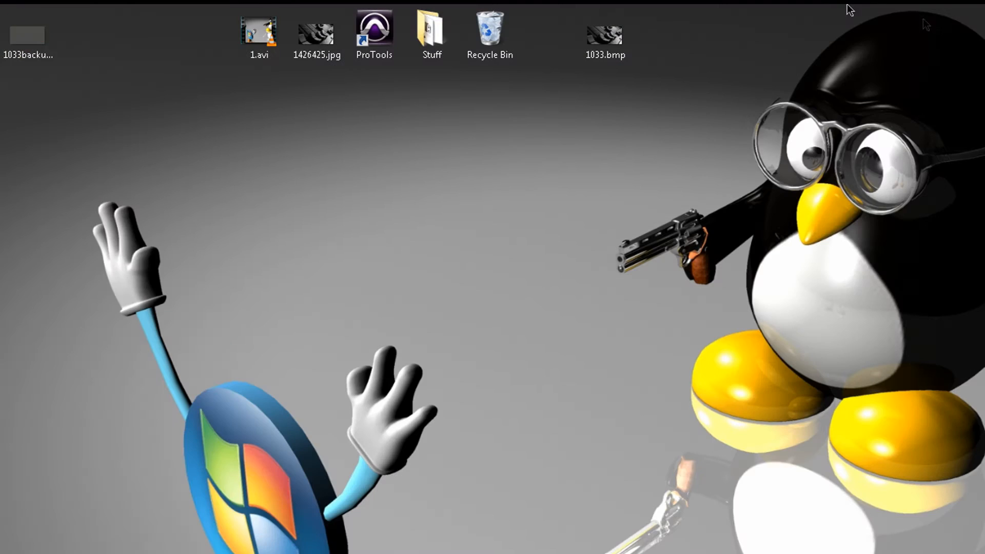
Open 1033backup.bmp and the 1426425.jpg fader photo from the desktop in IrfanView.
{"action": "left_click", "coordinate": [25, 34]}
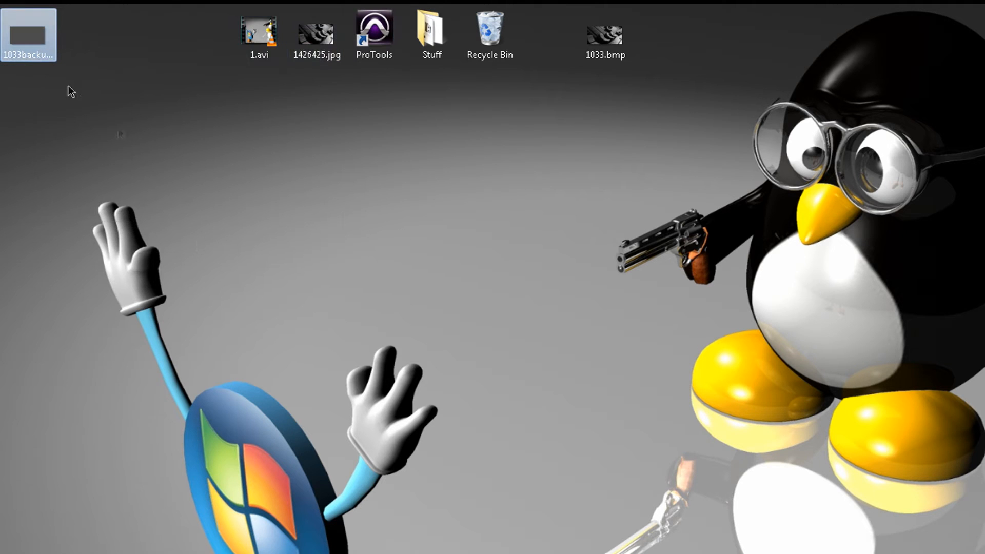
{"action": "double_click", "coordinate": [27, 29]}
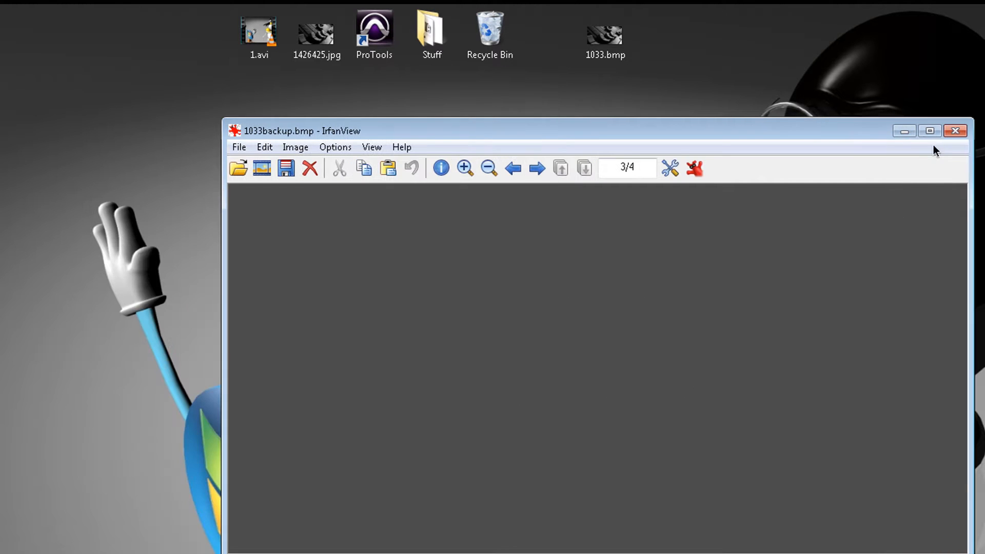
{"action": "left_click", "coordinate": [318, 30]}
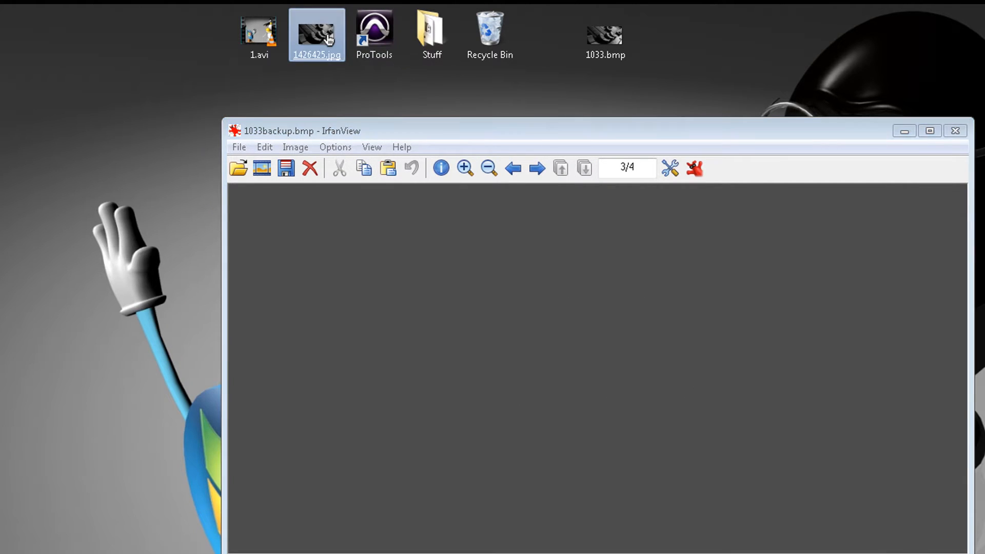
{"action": "double_click", "coordinate": [318, 28]}
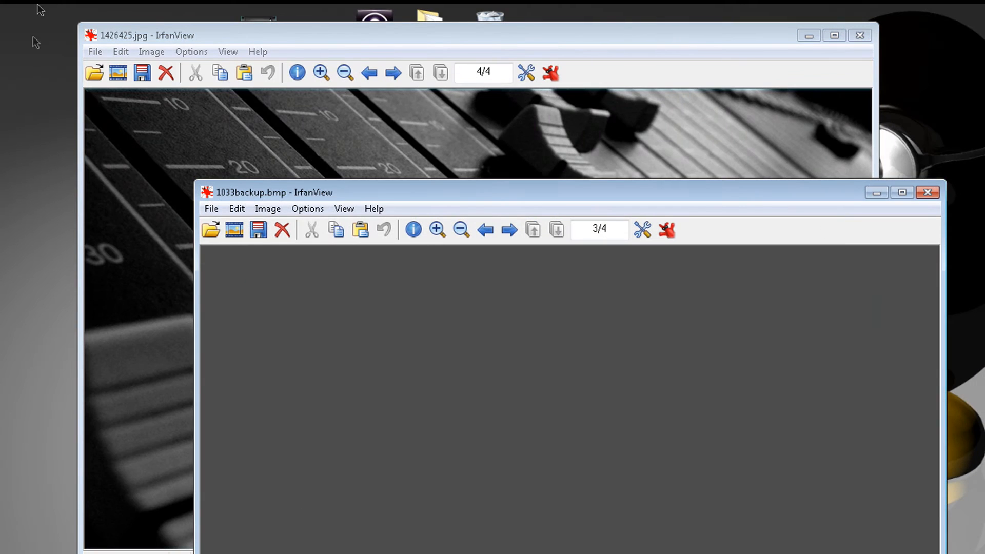
Resize the fader photo to 960 × 480 pixels.
{"action": "left_click", "coordinate": [154, 35]}
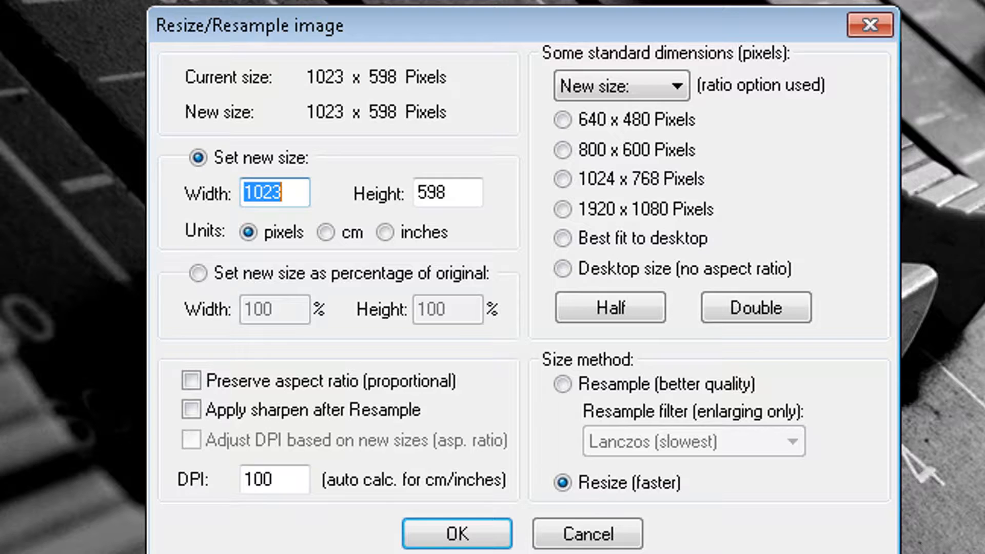
{"action": "mouse_move", "coordinate": [514, 199]}
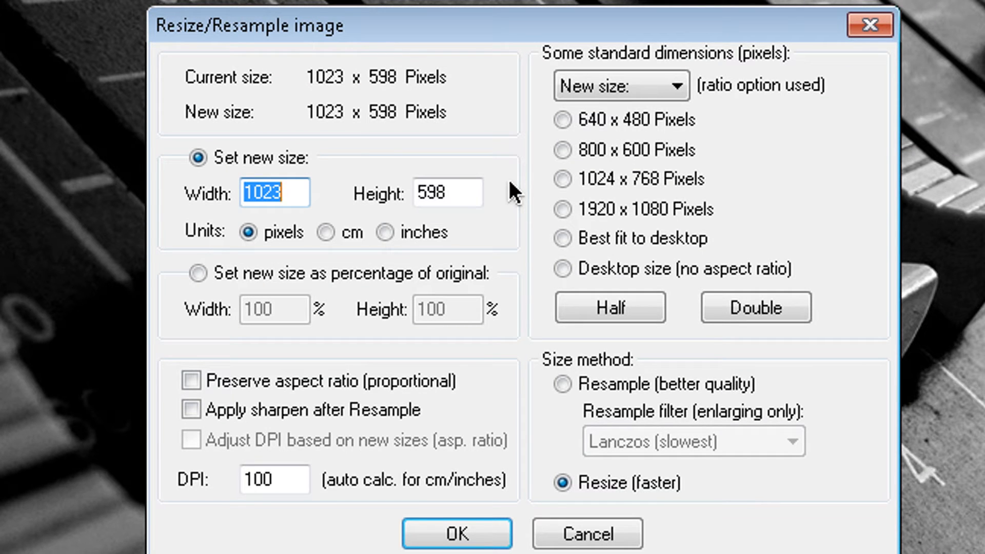
{"action": "type", "text": "9"}
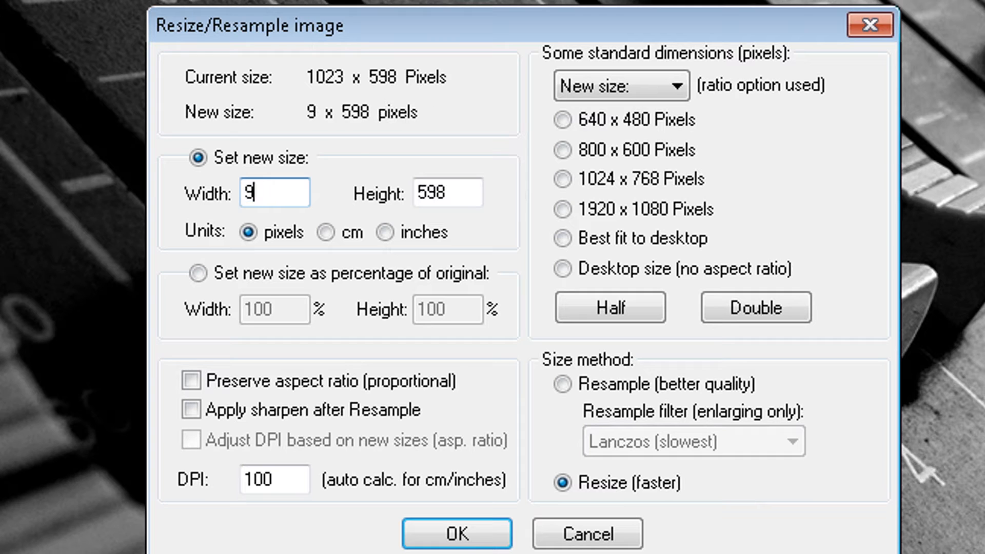
{"action": "type", "text": "60"}
{"action": "left_click", "coordinate": [448, 192]}
{"action": "type", "text": "4"}
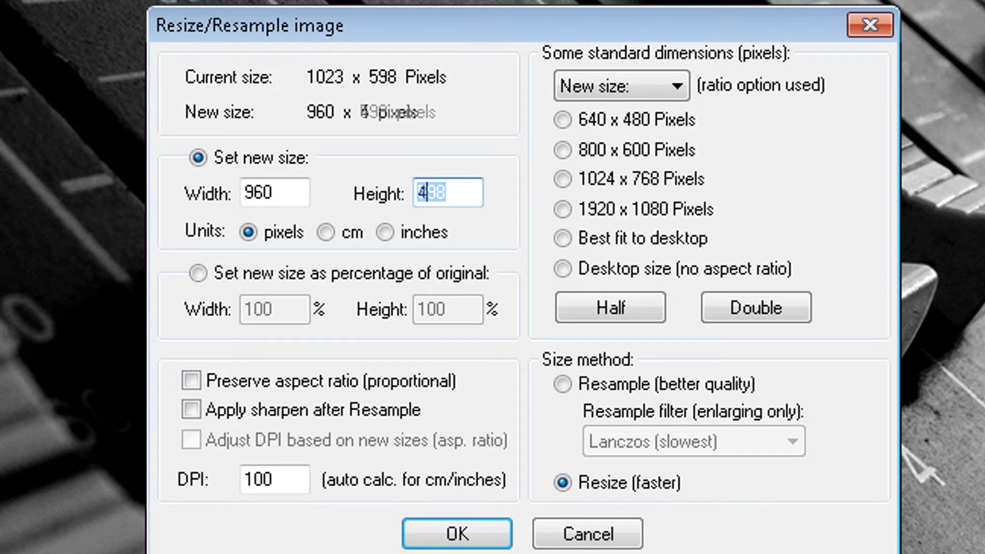
{"action": "left_click", "coordinate": [458, 533]}
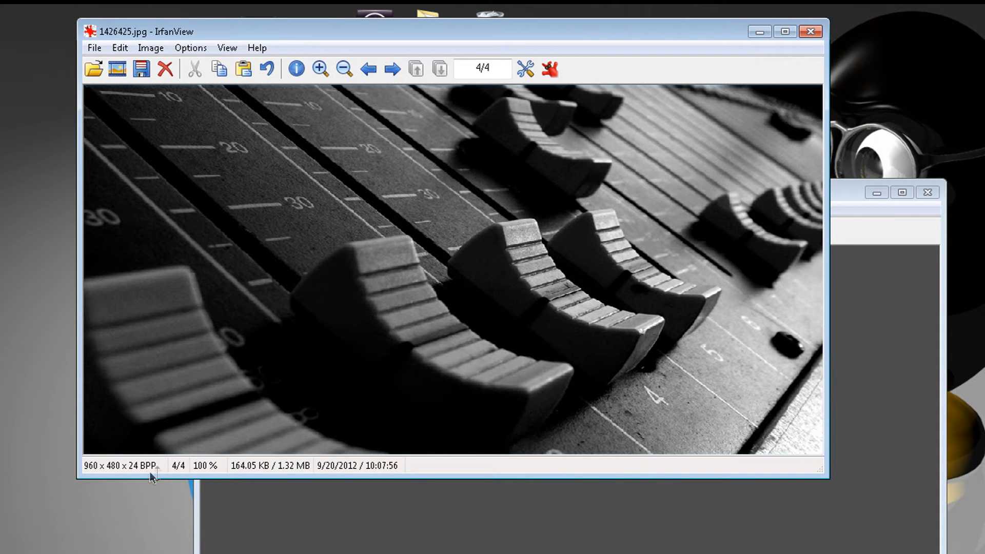
{"action": "mouse_move", "coordinate": [135, 484]}
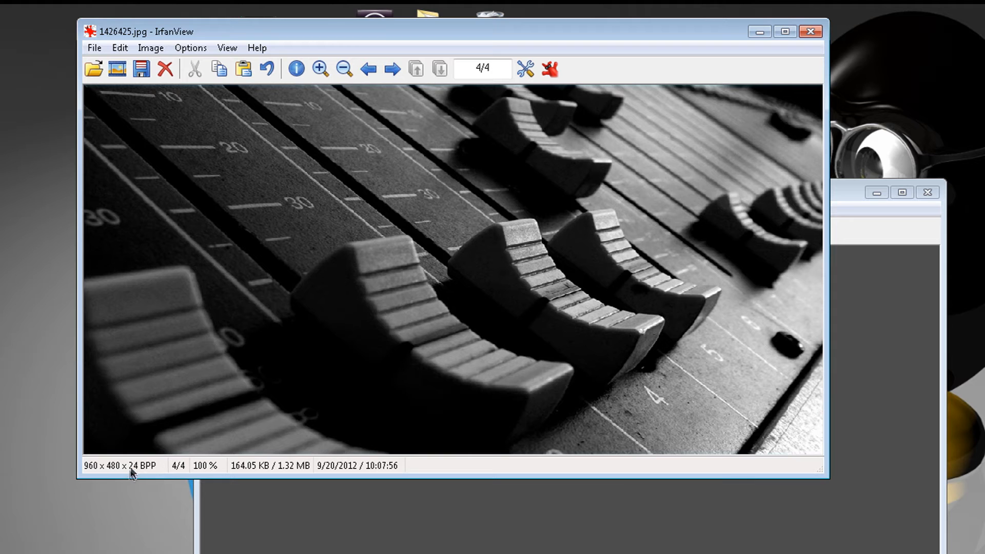
{"action": "mouse_move", "coordinate": [161, 433]}
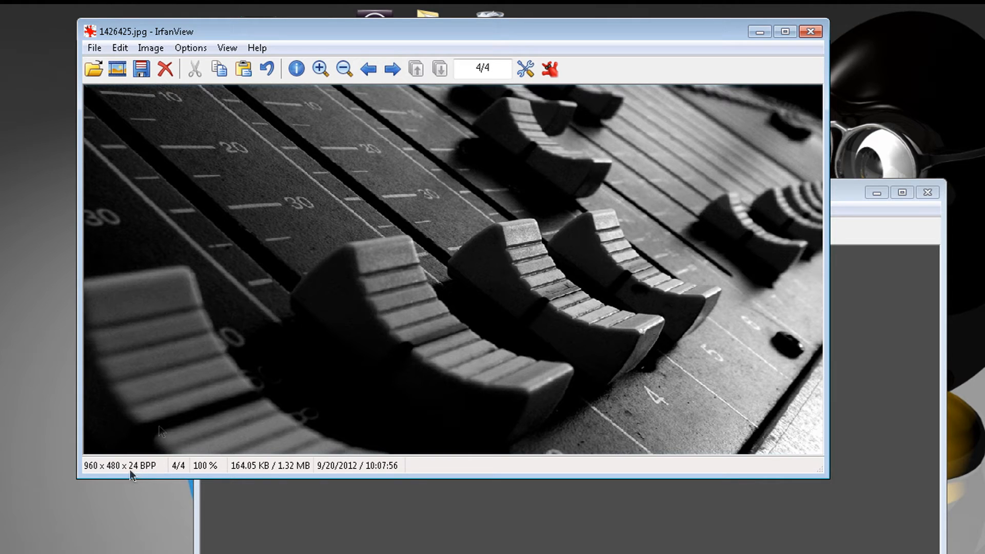
Decrease the photo's colour depth to 256 colours.
{"action": "left_click", "coordinate": [151, 48]}
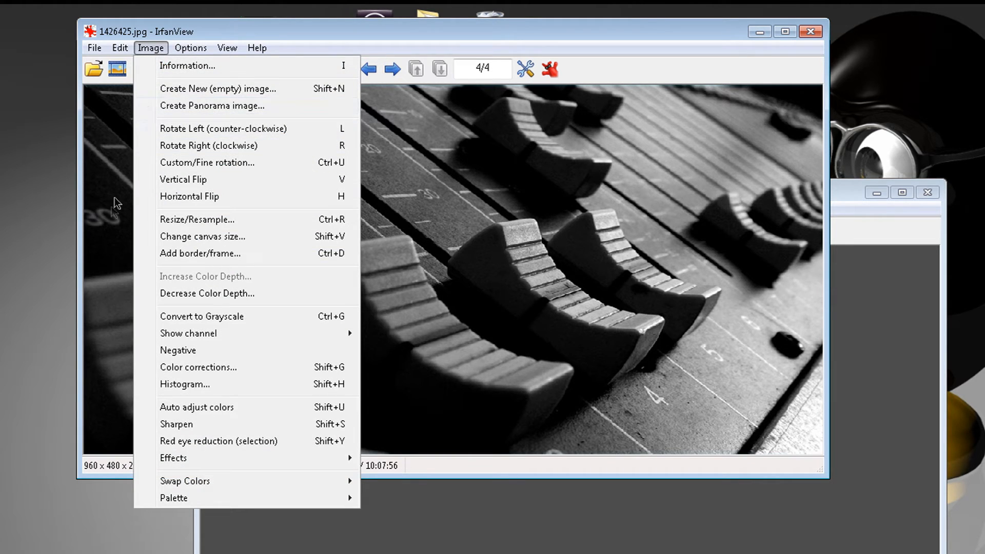
{"action": "left_click", "coordinate": [206, 293]}
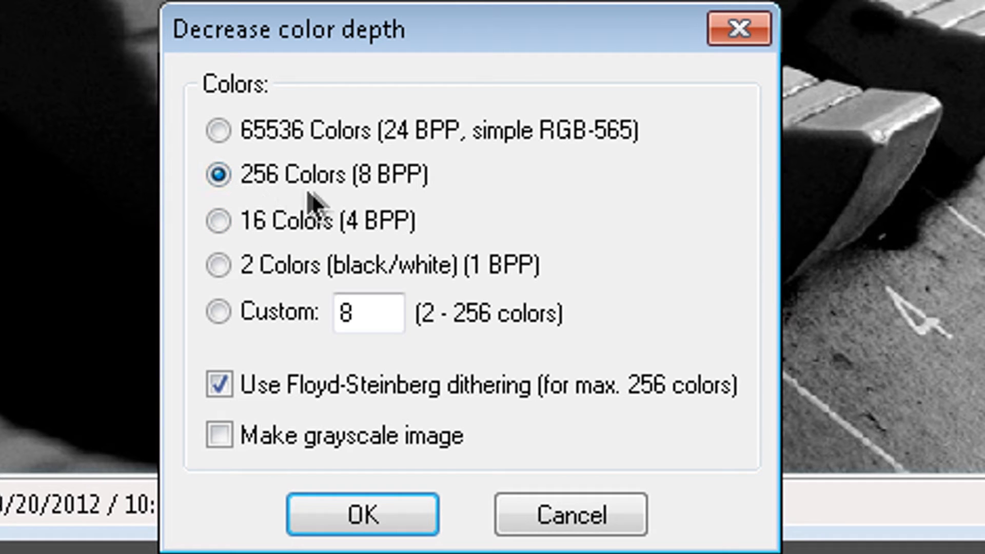
{"action": "mouse_move", "coordinate": [396, 213]}
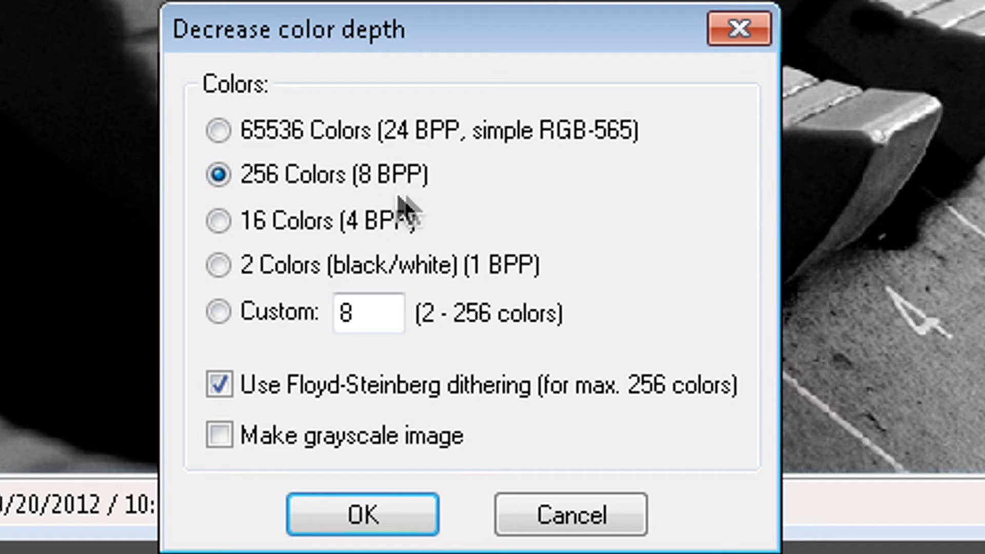
{"action": "left_click", "coordinate": [363, 516]}
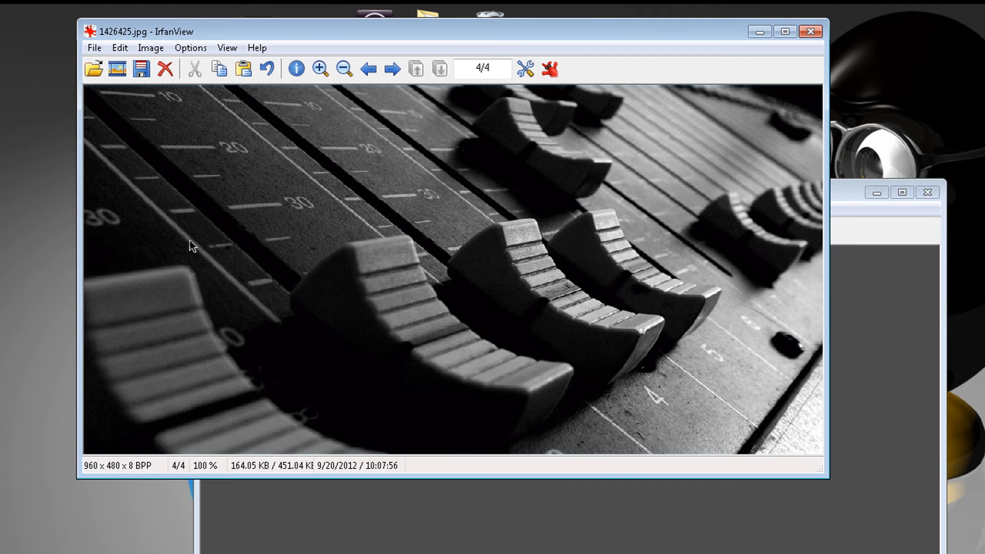
Start saving the fader photo as a BMP Windows bitmap via Save As.
{"action": "left_click", "coordinate": [94, 47]}
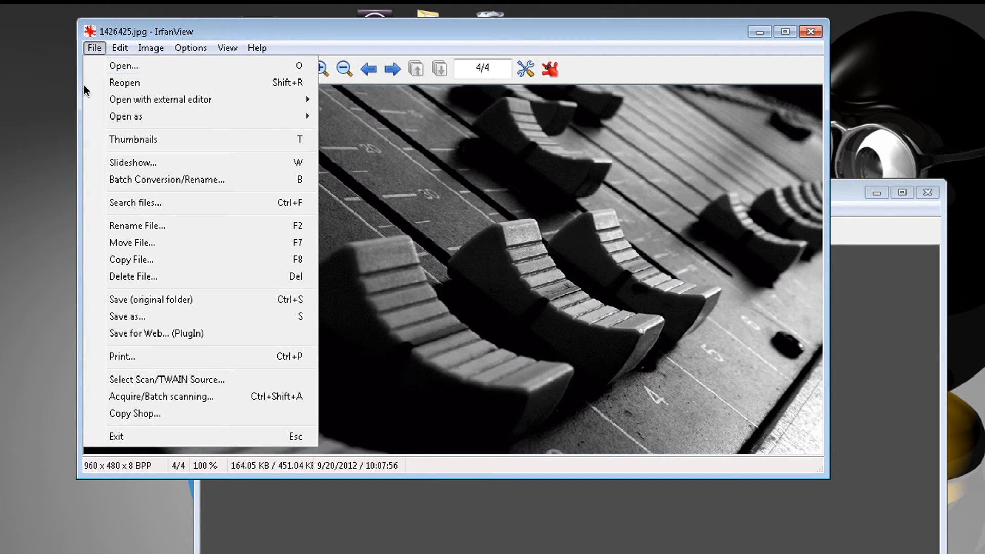
{"action": "left_click", "coordinate": [127, 316]}
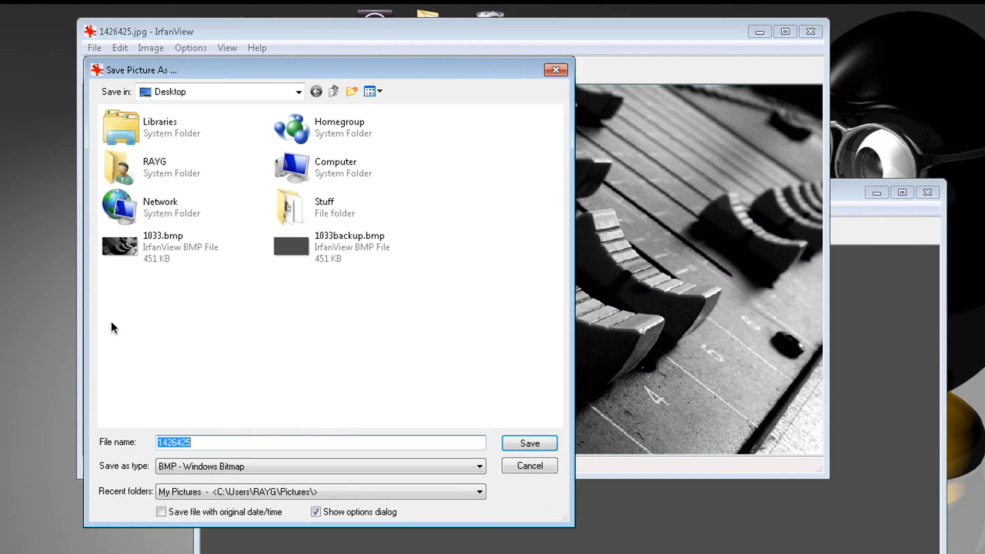
{"action": "mouse_move", "coordinate": [162, 496]}
{"action": "type", "text": "1033"}
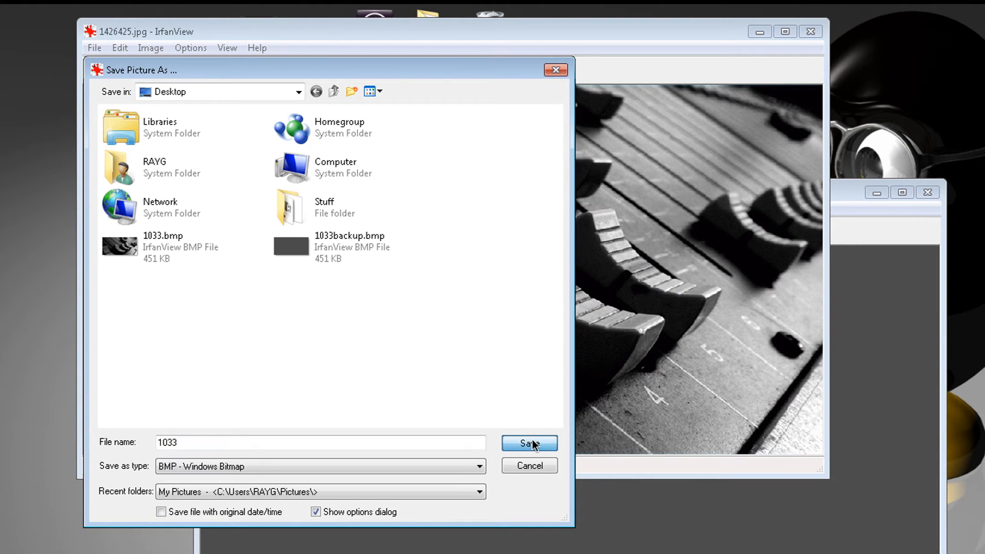
Close IrfanView and reopen ProTools.exe in Resource Hacker from the desktop shortcut.
{"action": "left_click", "coordinate": [529, 443]}
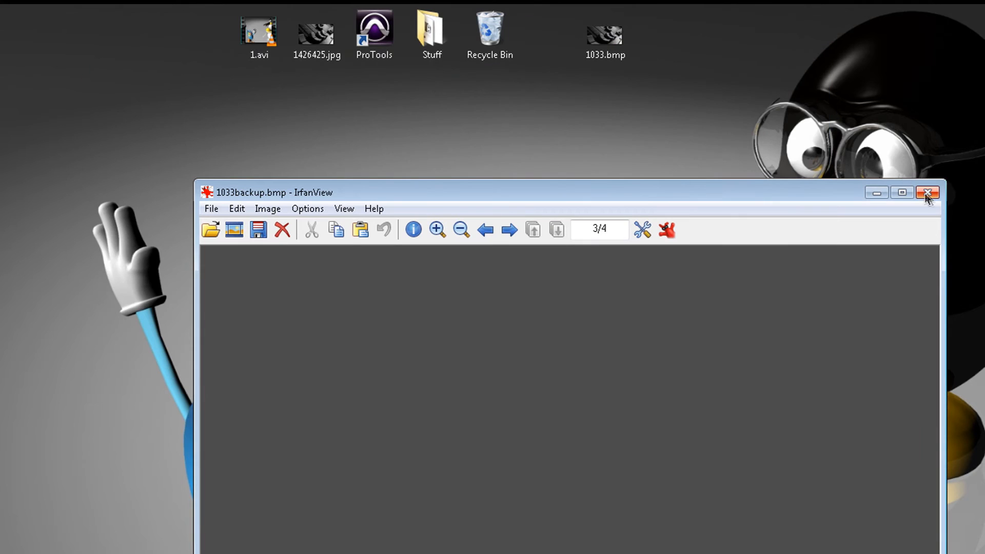
{"action": "left_click", "coordinate": [927, 193]}
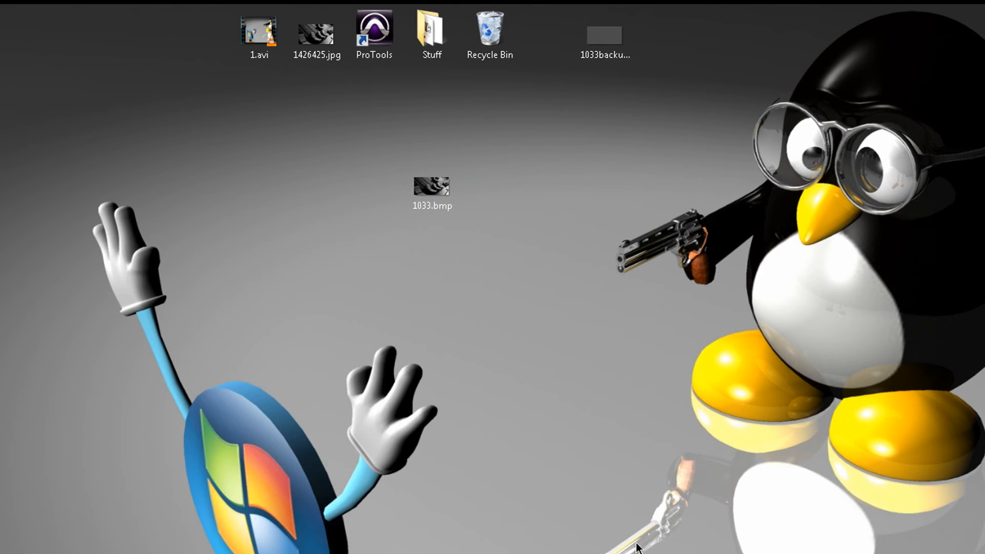
{"action": "right_click", "coordinate": [375, 27]}
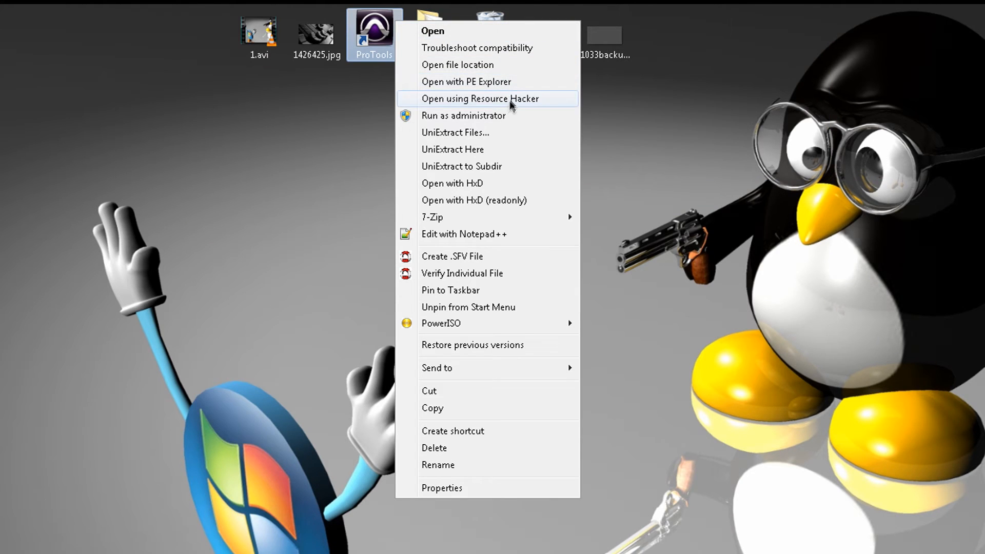
{"action": "left_click", "coordinate": [482, 98]}
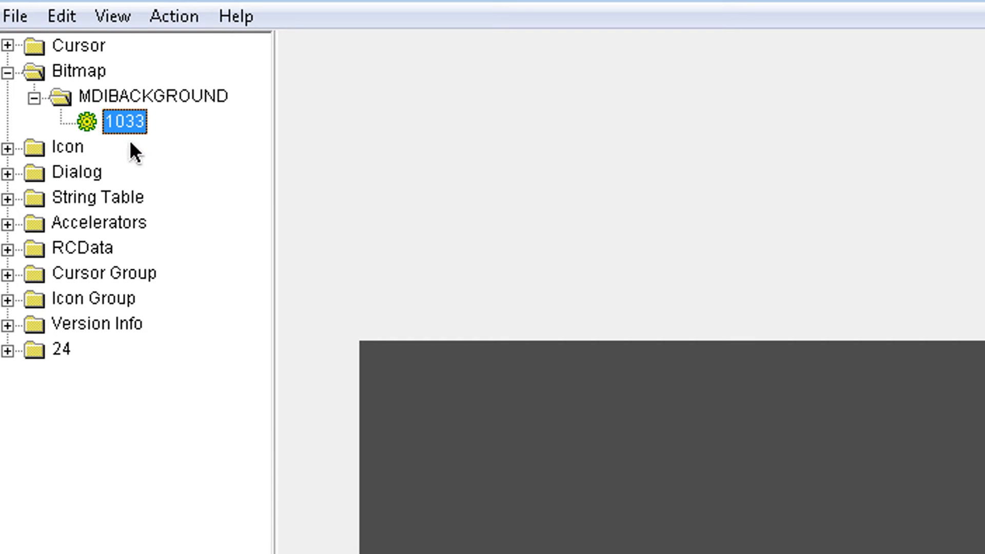
Replace bitmap 1033 using the 1033.bmp fader image file.
{"action": "right_click", "coordinate": [125, 122]}
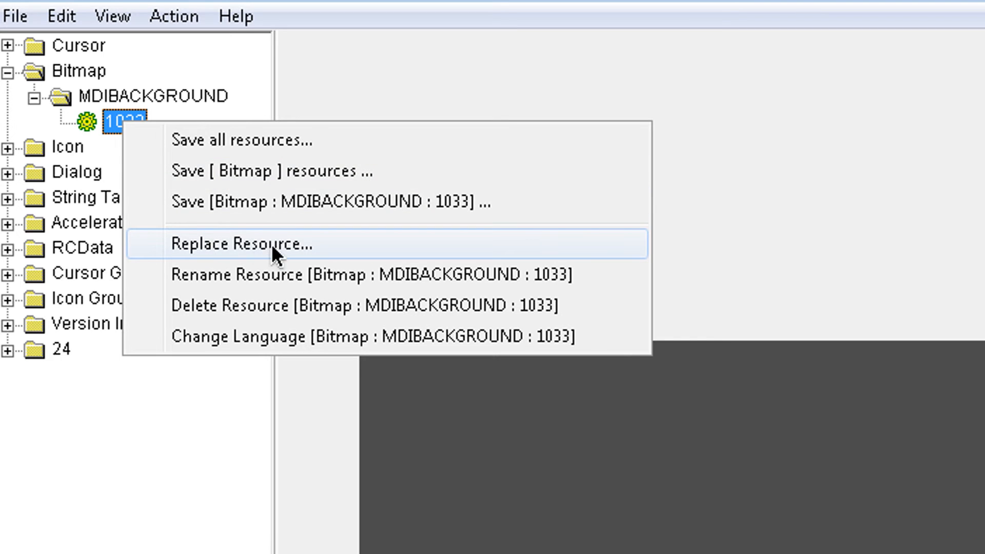
{"action": "left_click", "coordinate": [241, 243]}
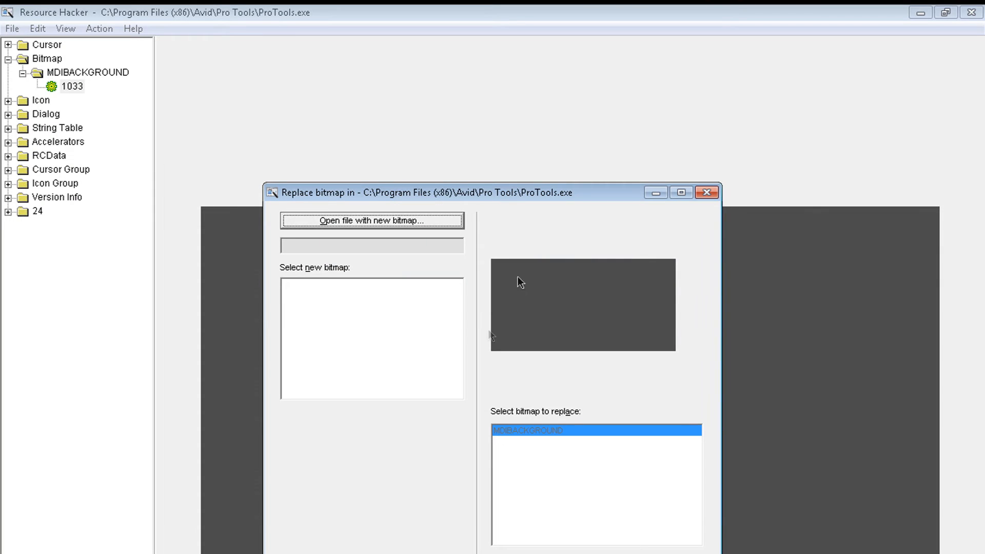
{"action": "mouse_move", "coordinate": [424, 230]}
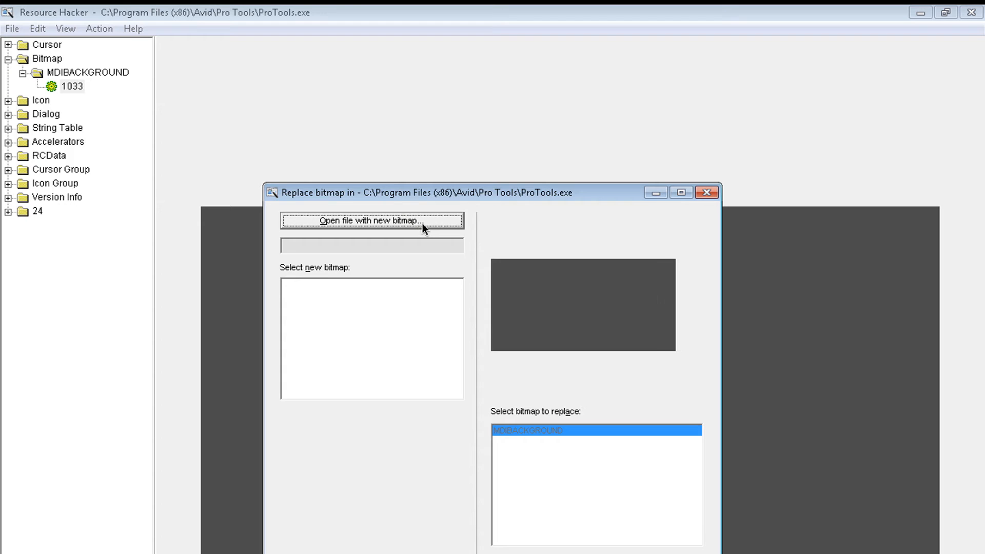
{"action": "left_click", "coordinate": [373, 221]}
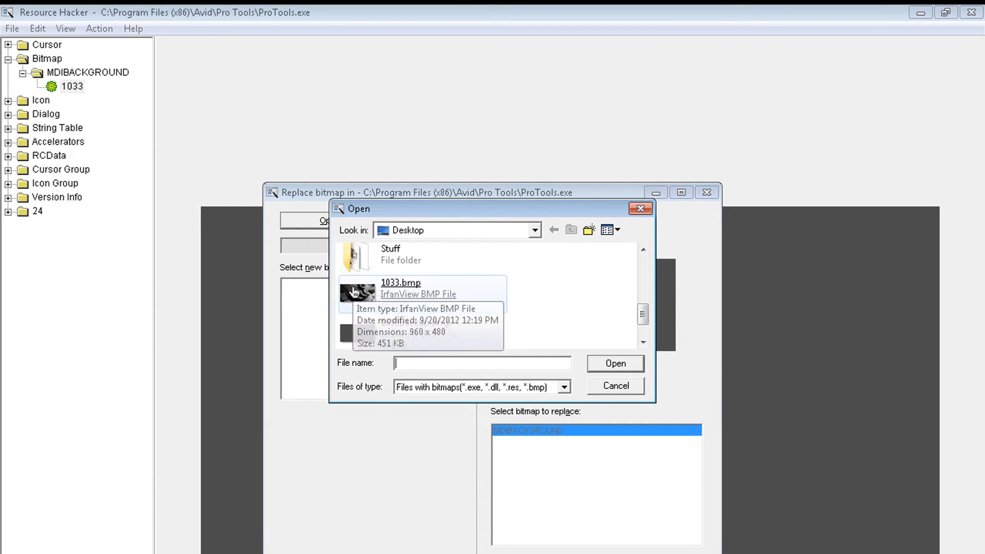
{"action": "left_click", "coordinate": [615, 364]}
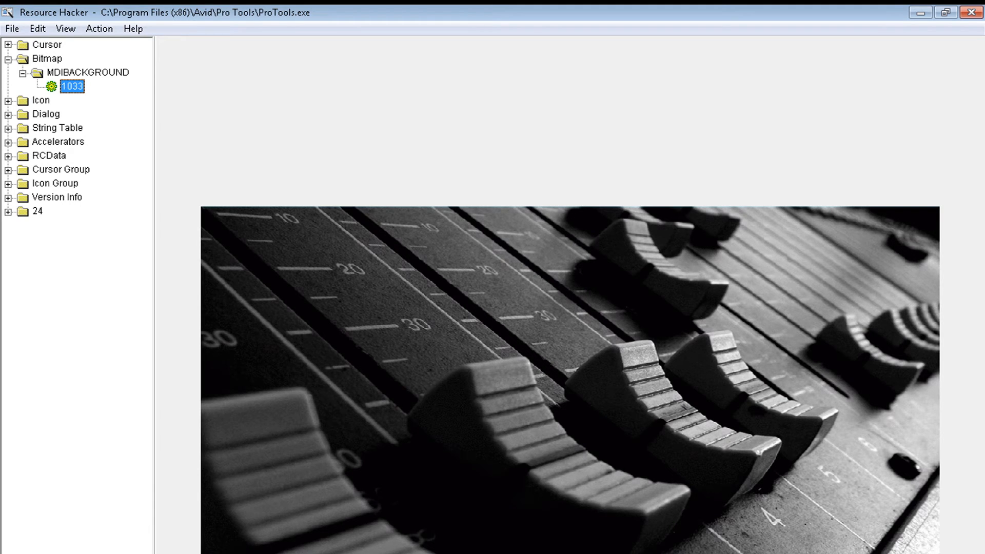
Save the edited program to the desktop as protoolsrev3.exe.
{"action": "left_click", "coordinate": [13, 28]}
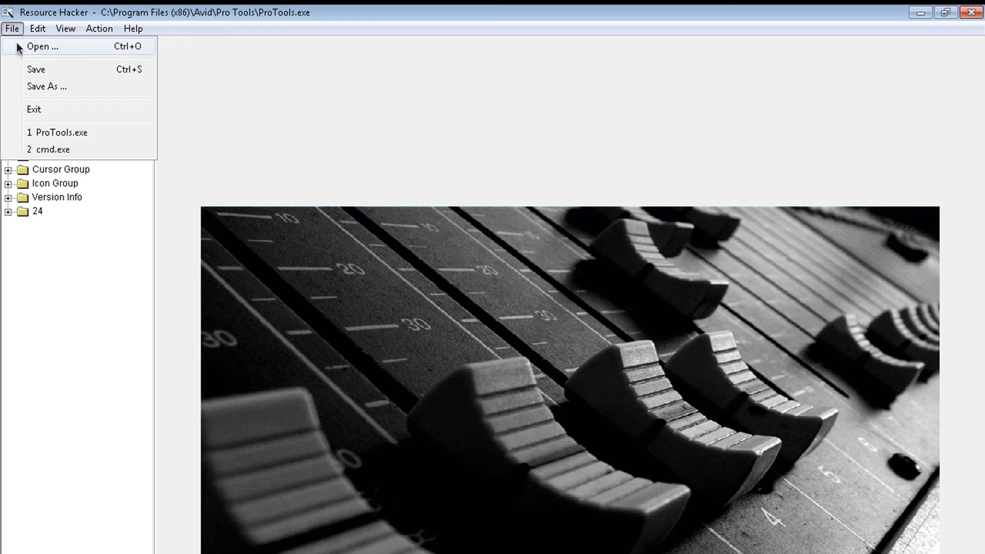
{"action": "left_click", "coordinate": [47, 87]}
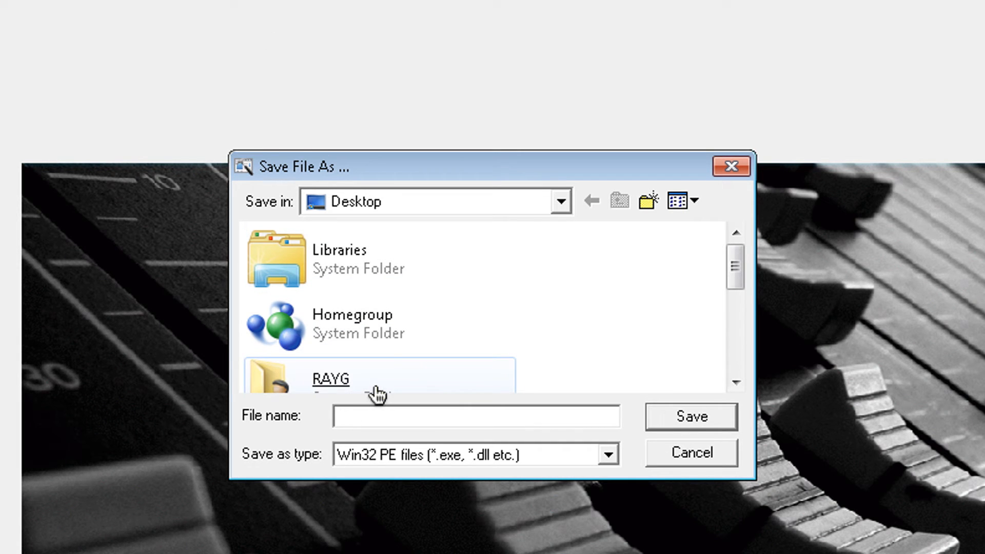
{"action": "type", "text": "protoolsrev3"}
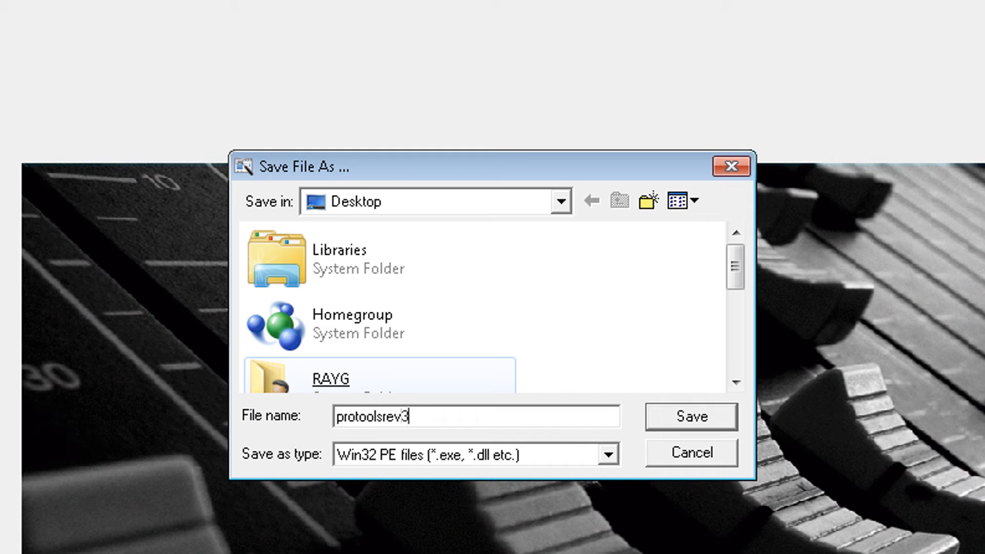
{"action": "type", "text": "."}
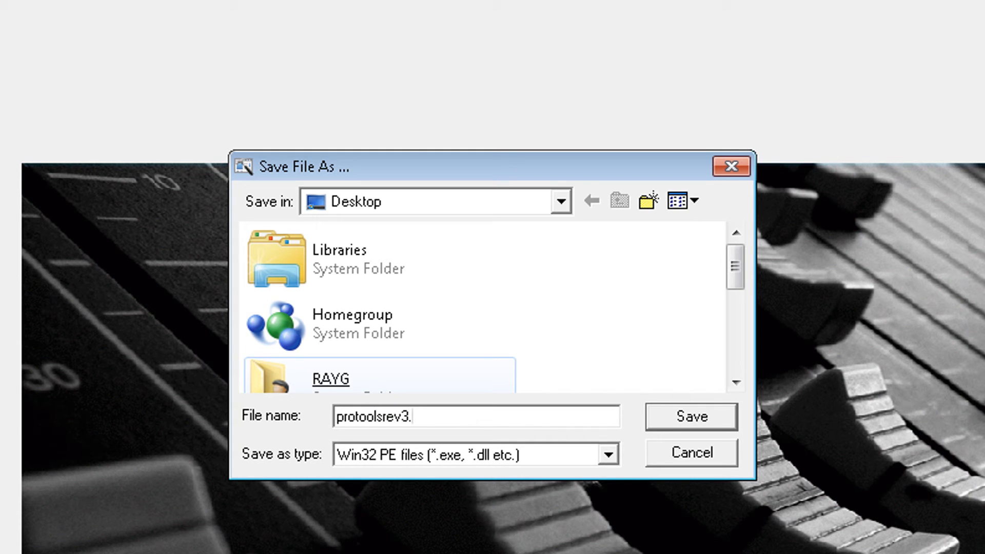
{"action": "type", "text": "exe"}
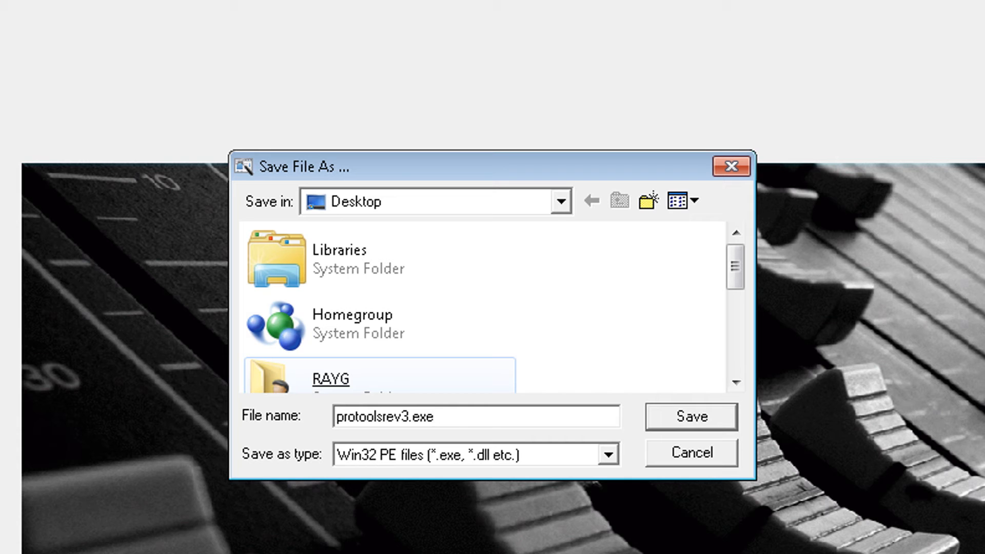
{"action": "left_click", "coordinate": [439, 418]}
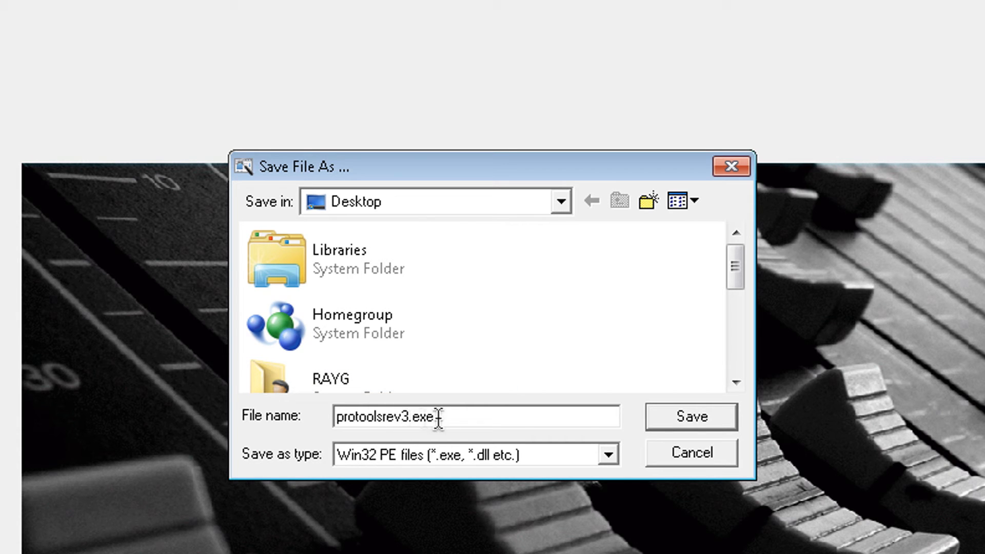
{"action": "left_click", "coordinate": [691, 416]}
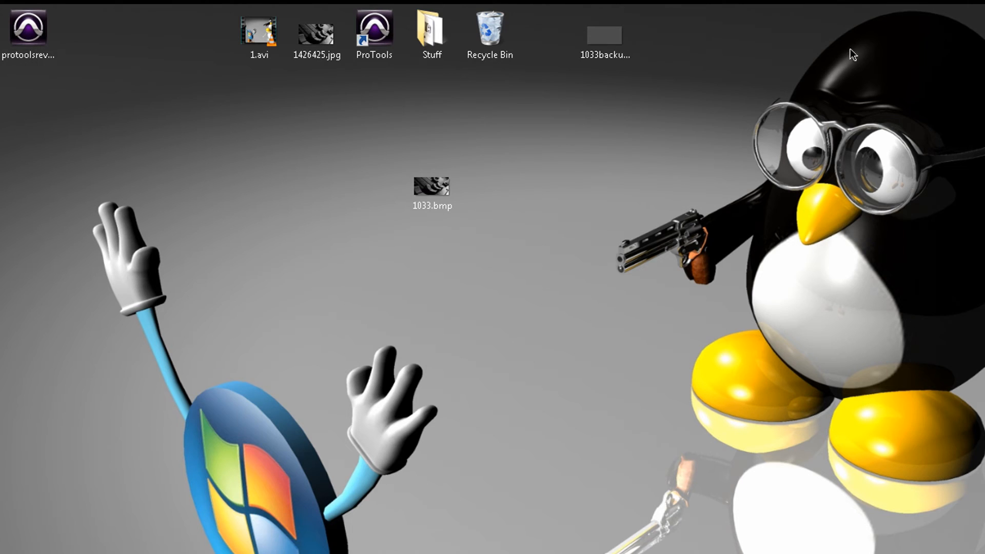
Open the Pro Tools folder via the shortcut and drag protoolsrev3.exe into it.
{"action": "left_click_drag", "start_coordinate": [29, 28], "coordinate": [316, 330]}
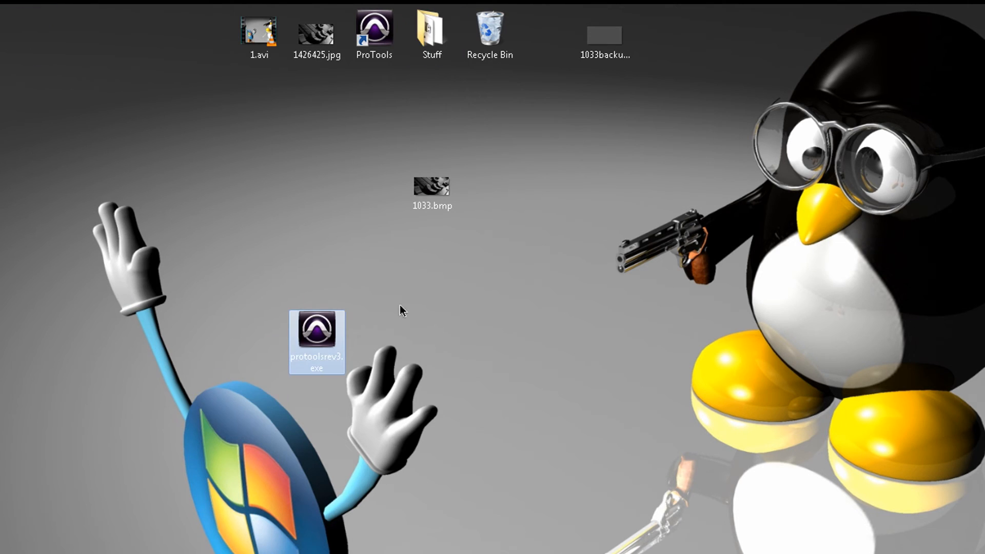
{"action": "left_click_drag", "start_coordinate": [316, 329], "coordinate": [489, 114]}
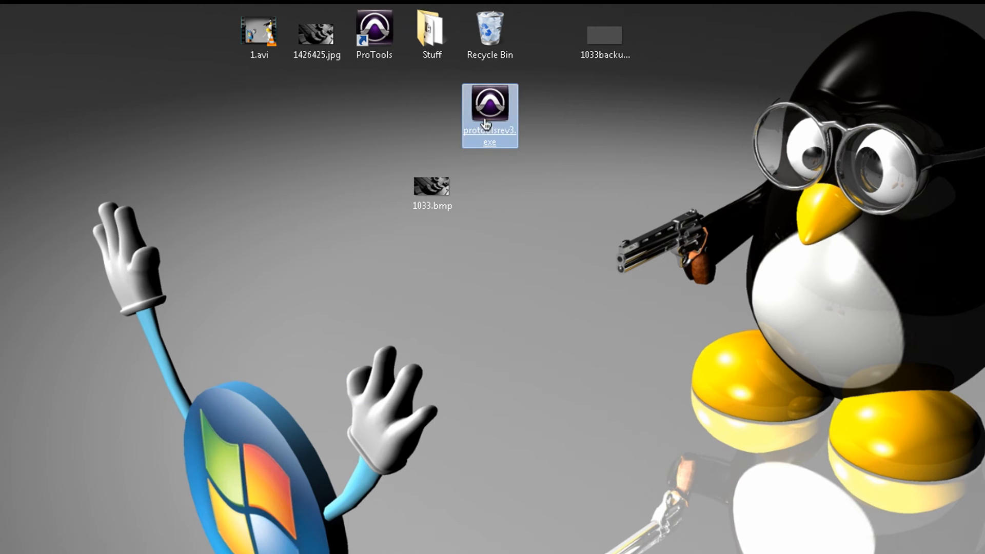
{"action": "right_click", "coordinate": [373, 28]}
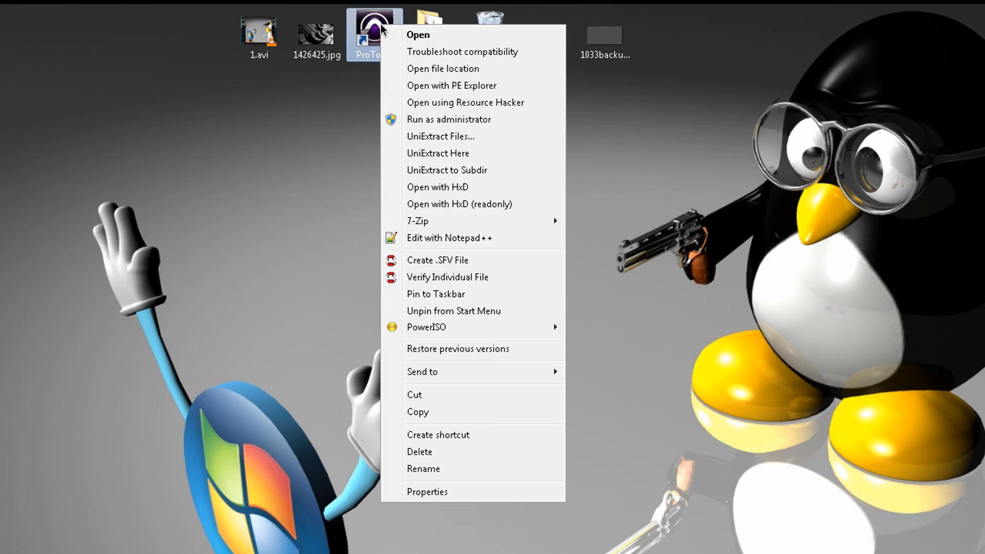
{"action": "left_click", "coordinate": [444, 68]}
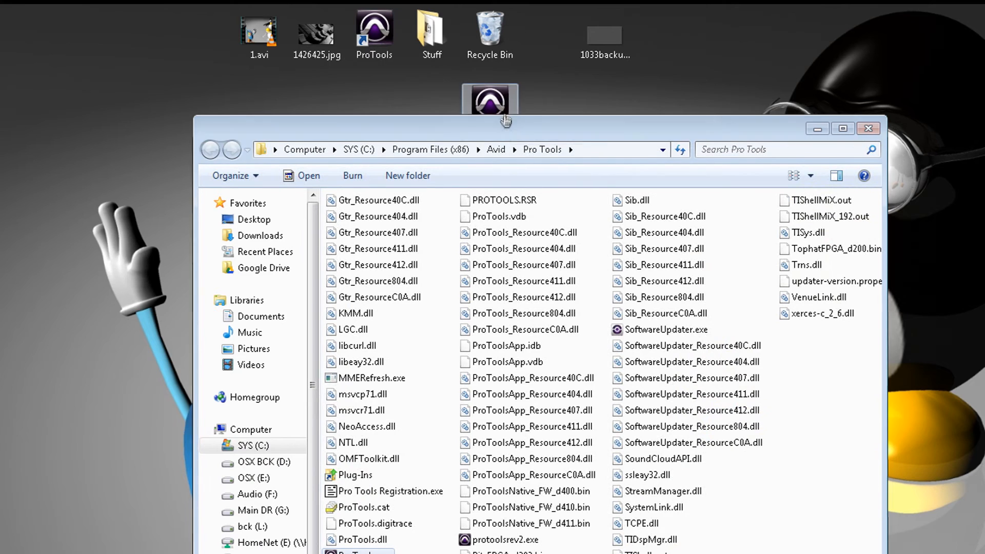
{"action": "left_click_drag", "start_coordinate": [496, 539], "coordinate": [842, 490]}
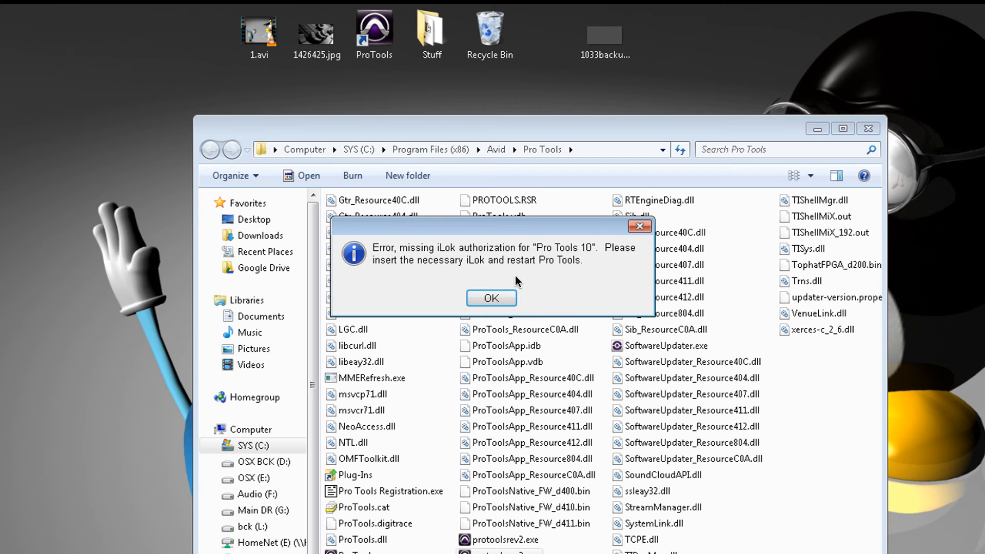
Open USB over Network Client and bring up the iLok device's options.
{"action": "left_click", "coordinate": [5, 552]}
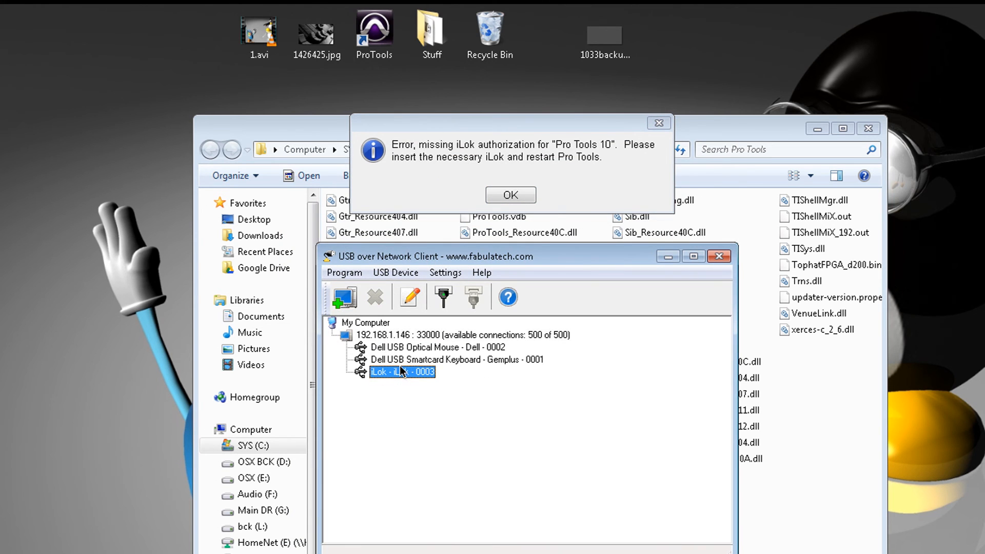
{"action": "mouse_move", "coordinate": [402, 374]}
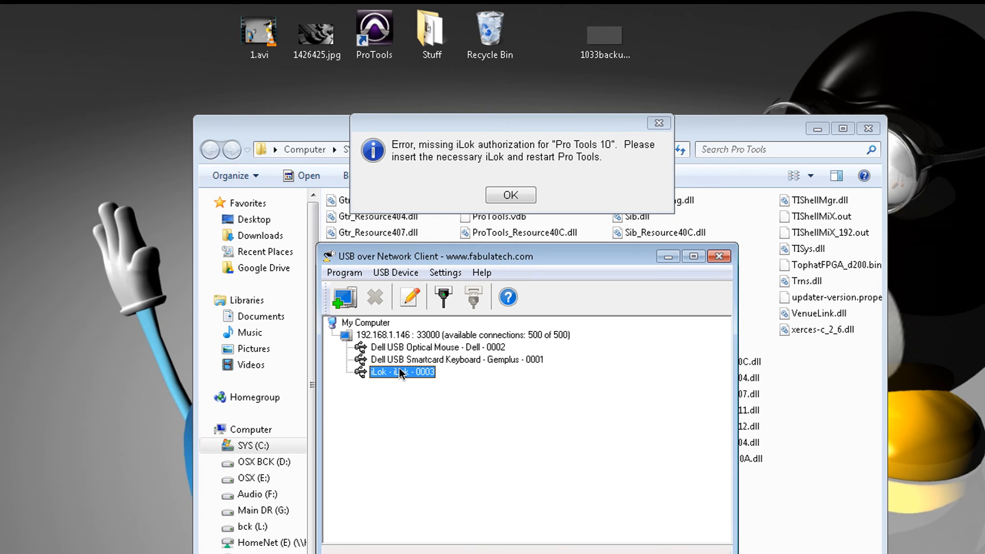
{"action": "right_click", "coordinate": [401, 373]}
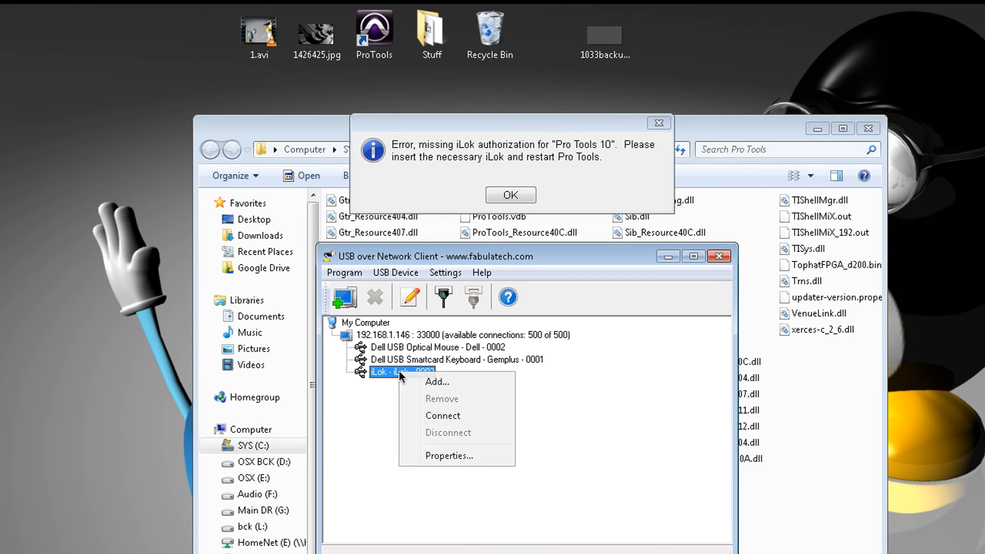
{"action": "mouse_move", "coordinate": [455, 419]}
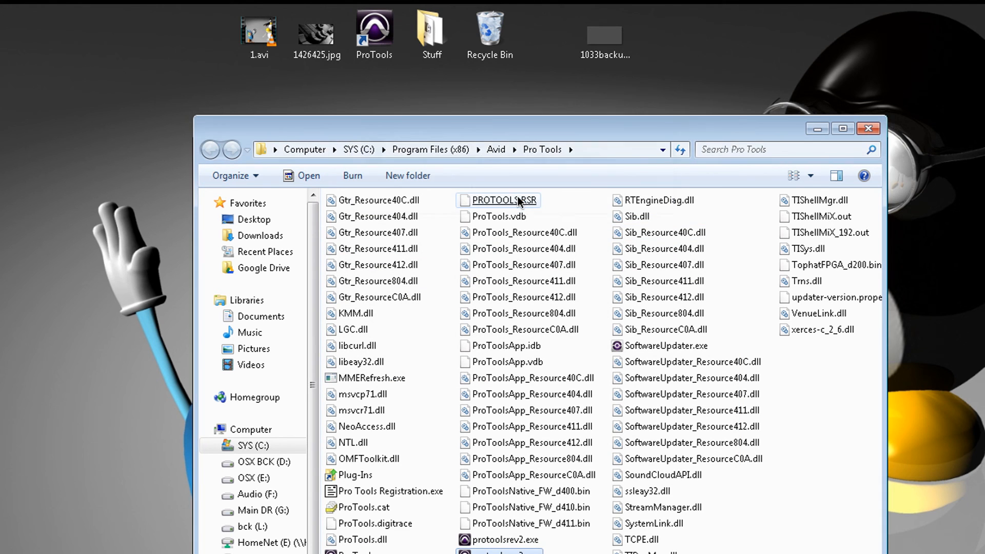
Launch protoolsrev3.exe from the Pro Tools folder via its context menu's Open.
{"action": "right_click", "coordinate": [518, 200]}
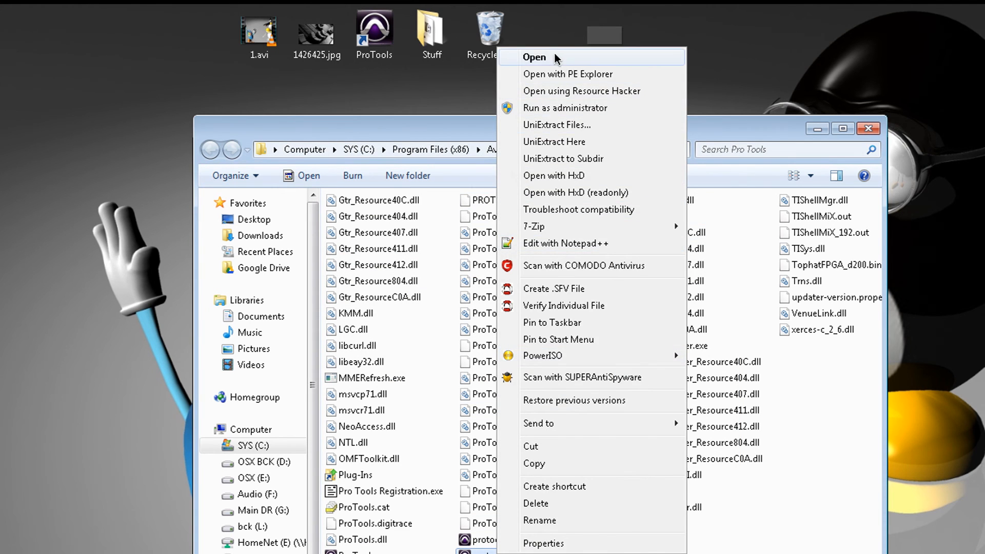
{"action": "left_click", "coordinate": [534, 57]}
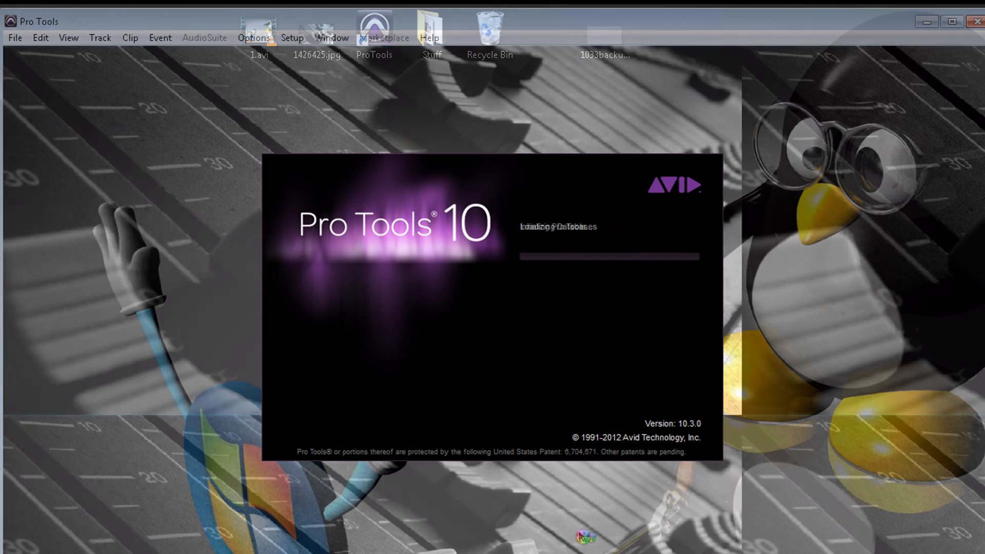